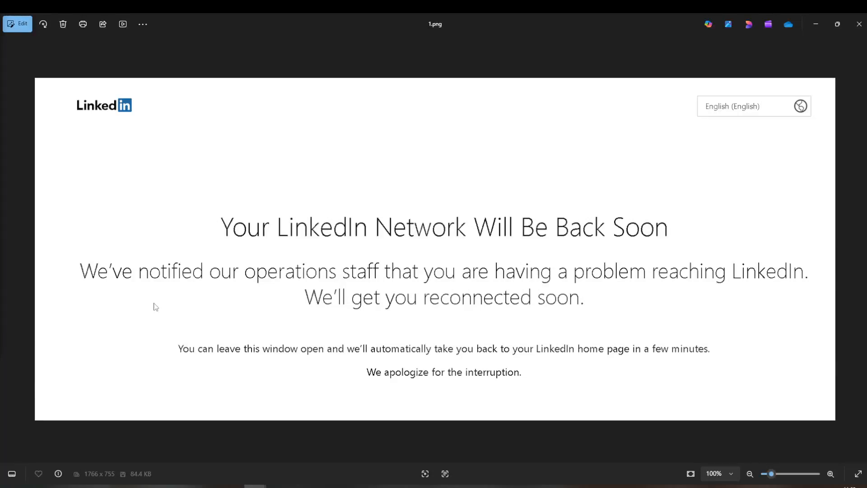
mouse_move(512, 184)
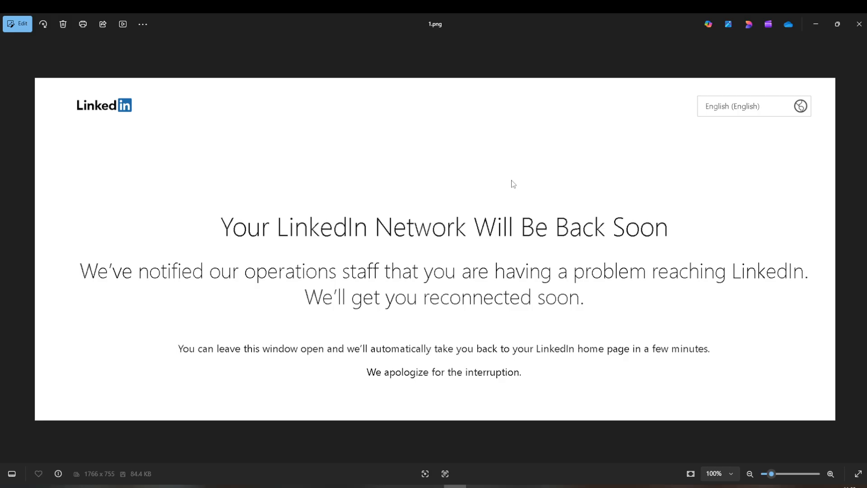
mouse_move(391, 267)
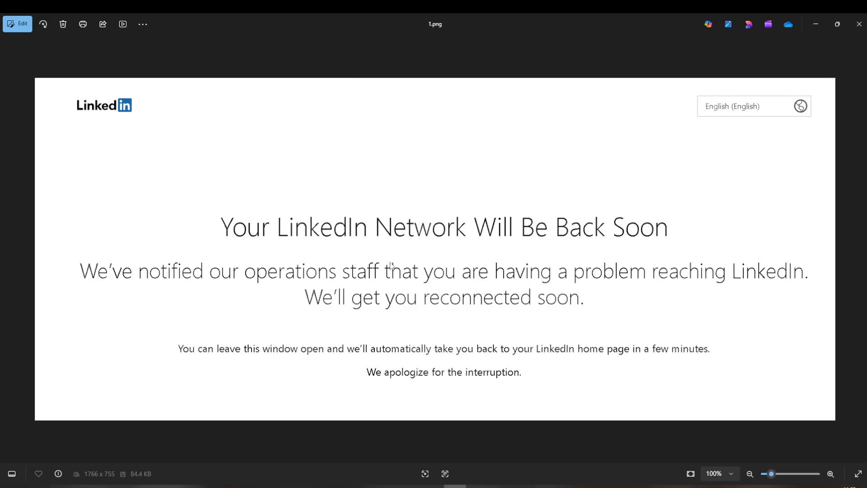
mouse_move(377, 299)
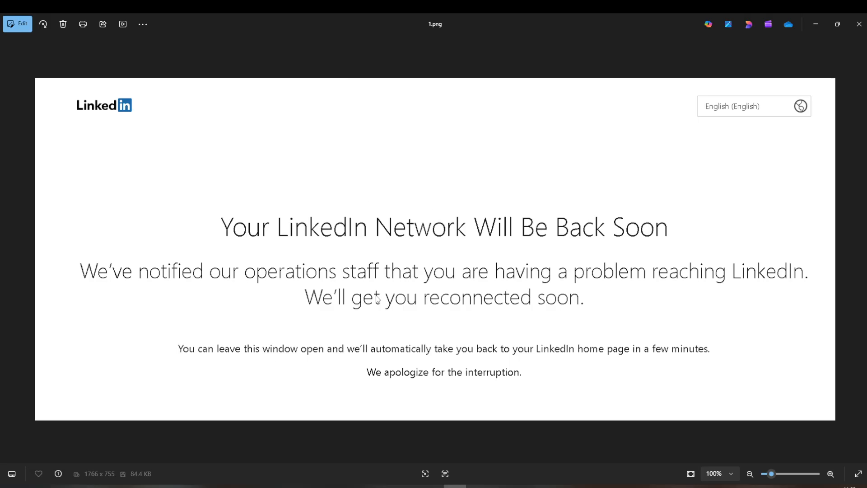
mouse_move(692, 272)
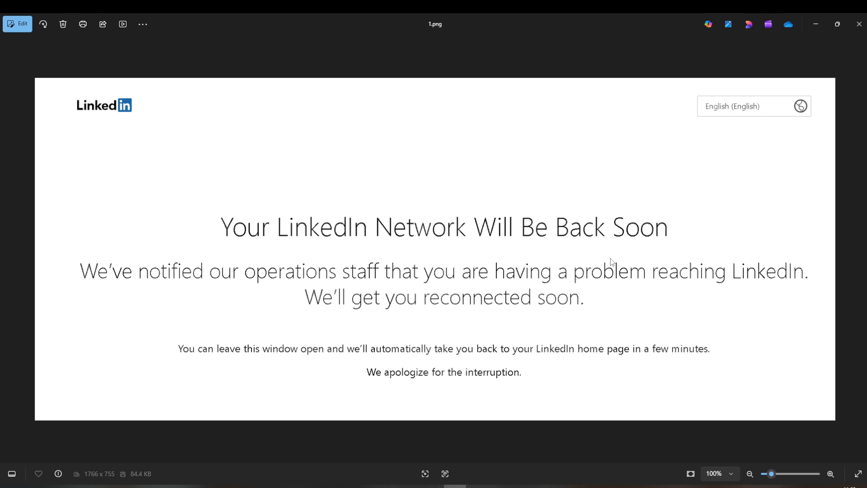
mouse_move(504, 263)
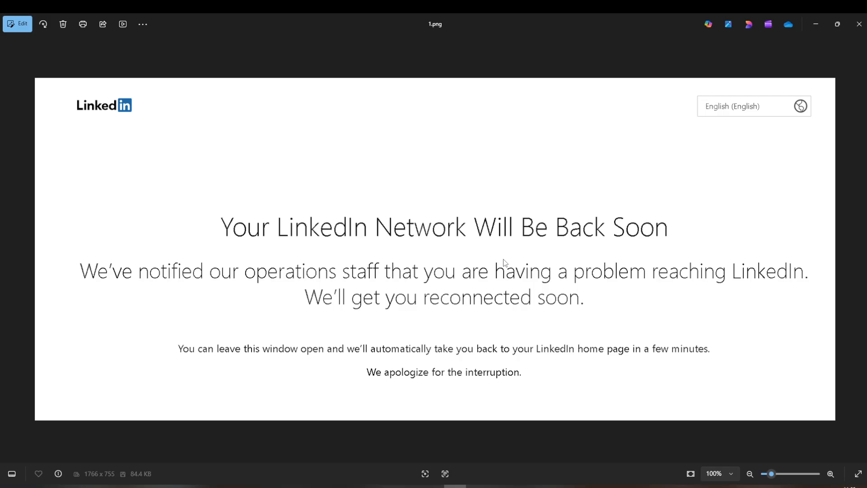
mouse_move(378, 250)
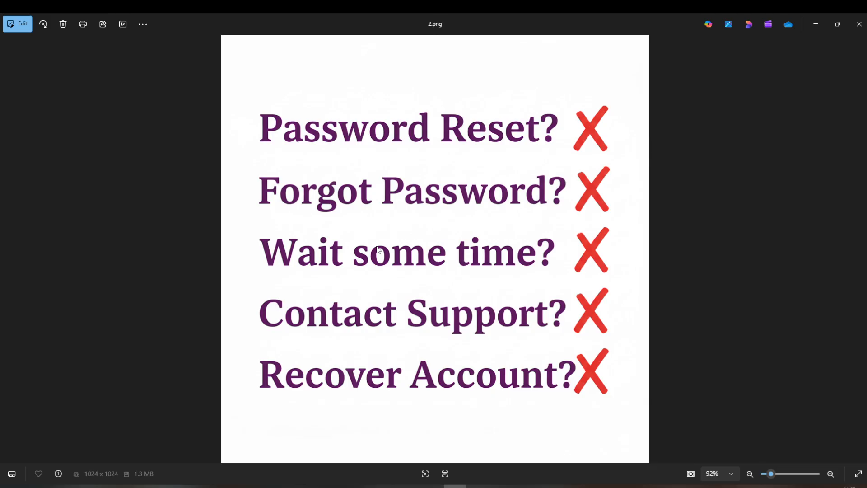
mouse_move(742, 175)
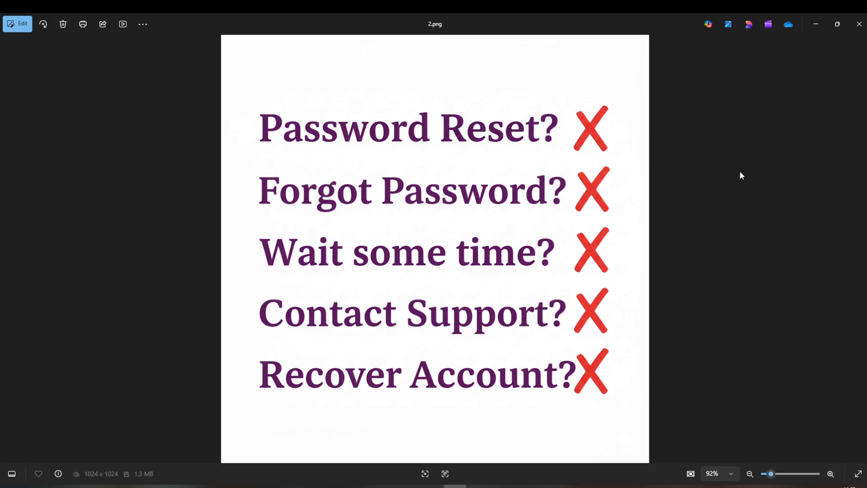
mouse_move(432, 155)
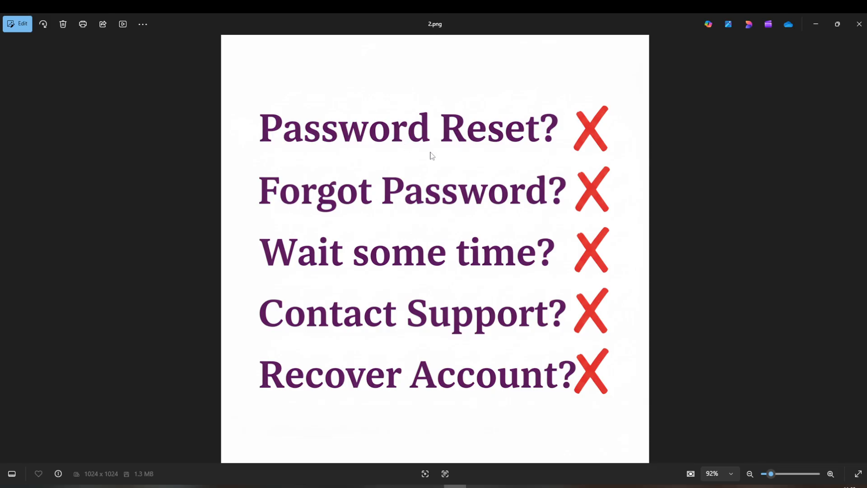
mouse_move(399, 192)
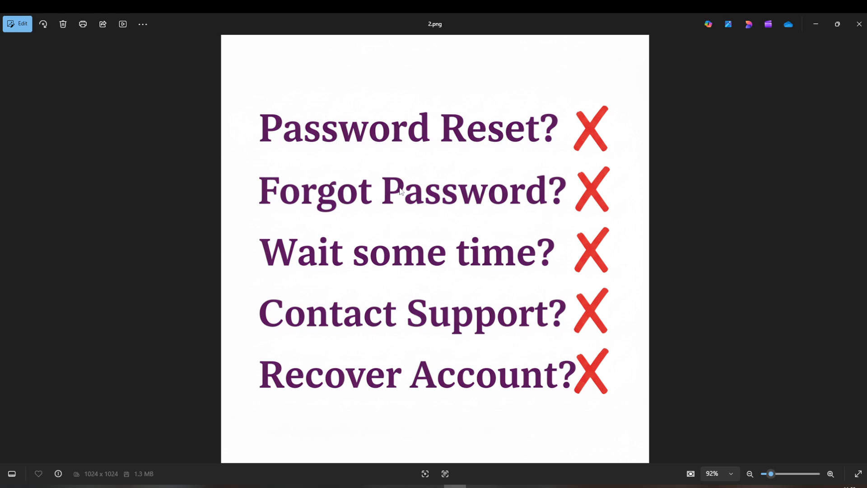
mouse_move(418, 201)
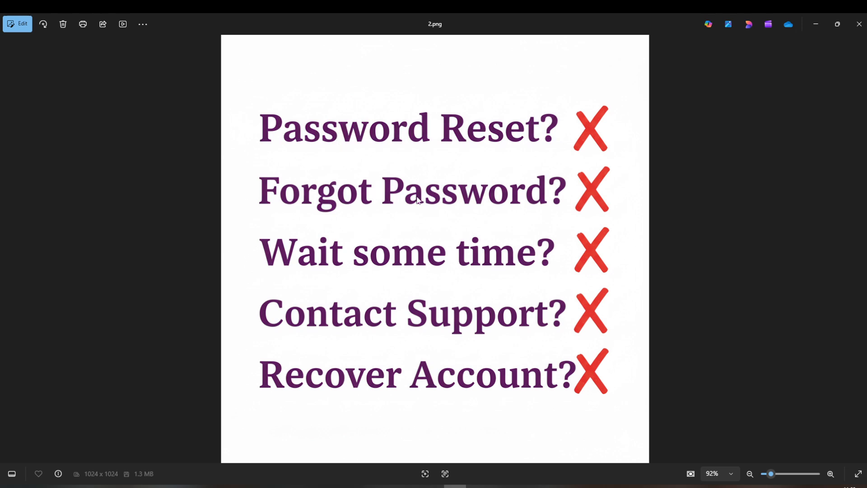
mouse_move(371, 217)
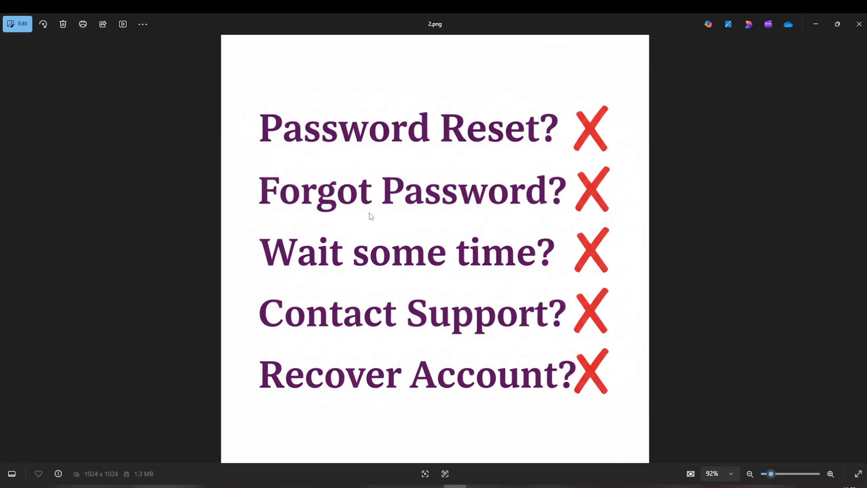
mouse_move(364, 206)
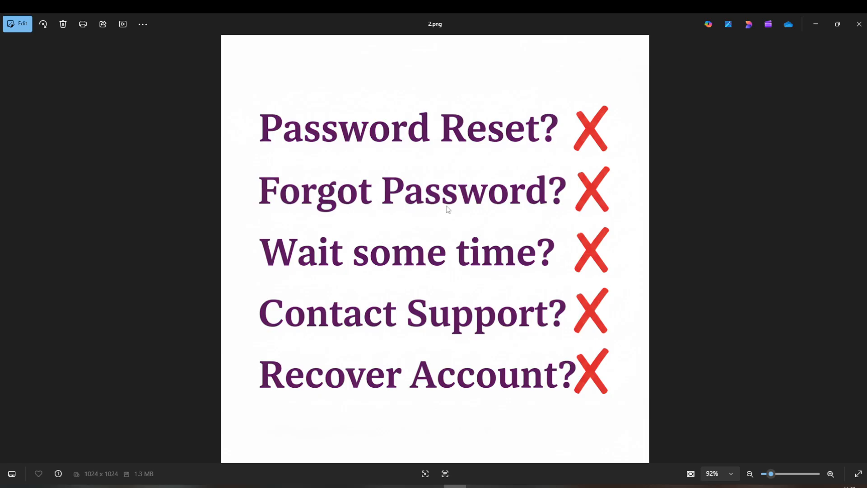
mouse_move(412, 247)
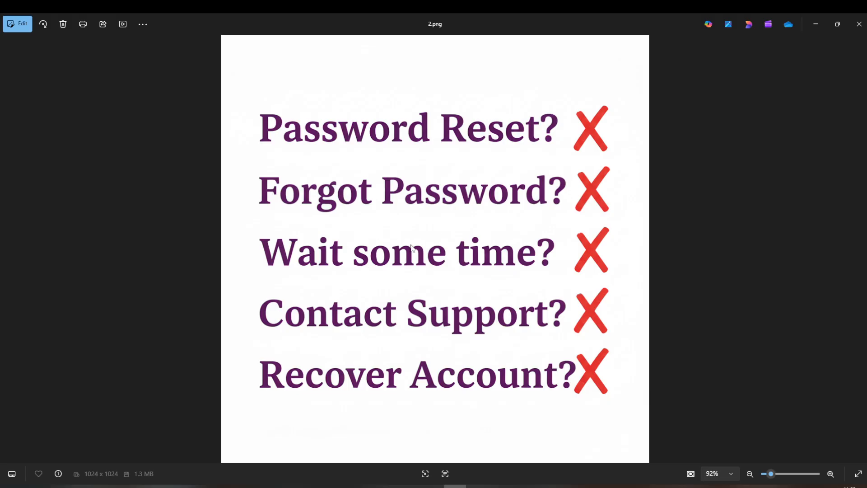
mouse_move(528, 292)
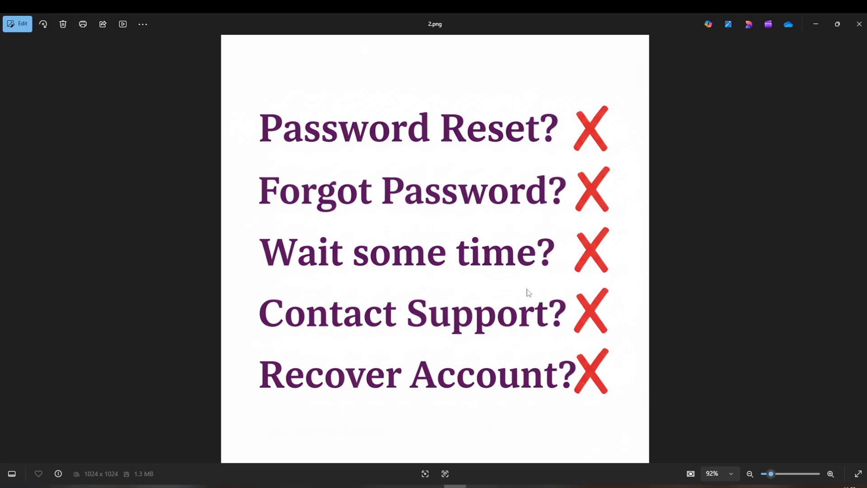
mouse_move(612, 237)
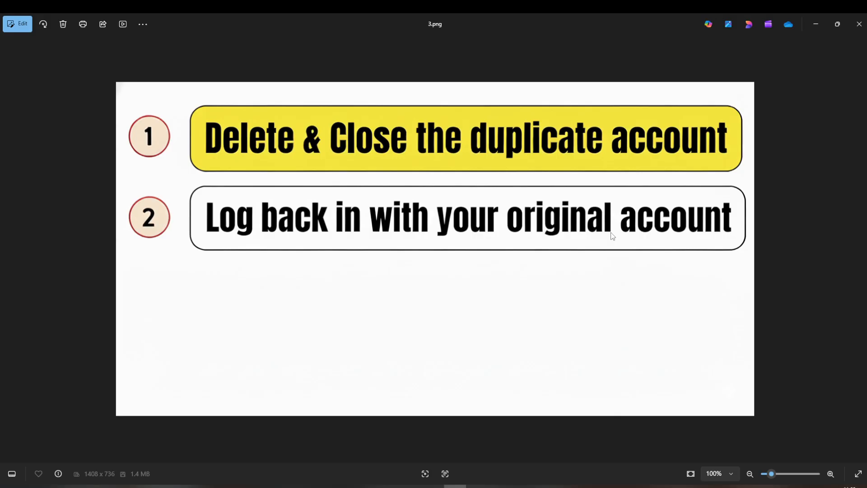
mouse_move(463, 346)
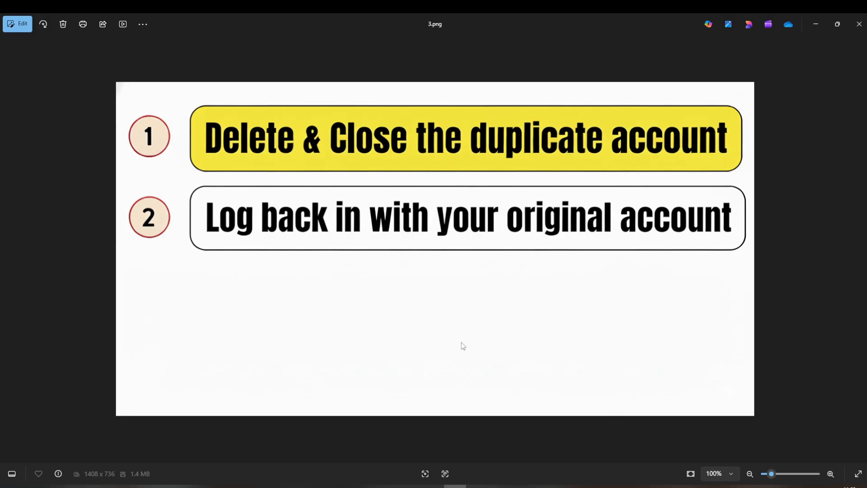
mouse_move(449, 270)
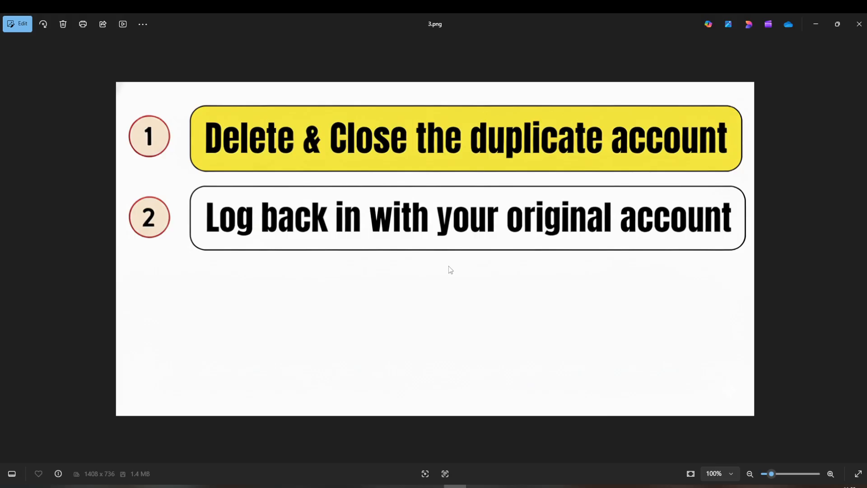